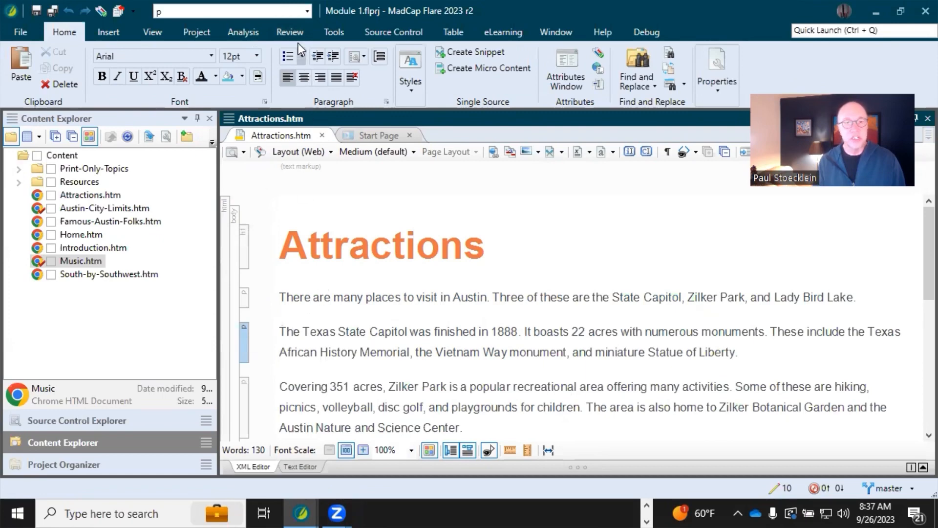
Bring up the Review ribbon to annotate the Attractions topic's second paragraph.
click(289, 32)
text(We should add subheadings in this topic.)
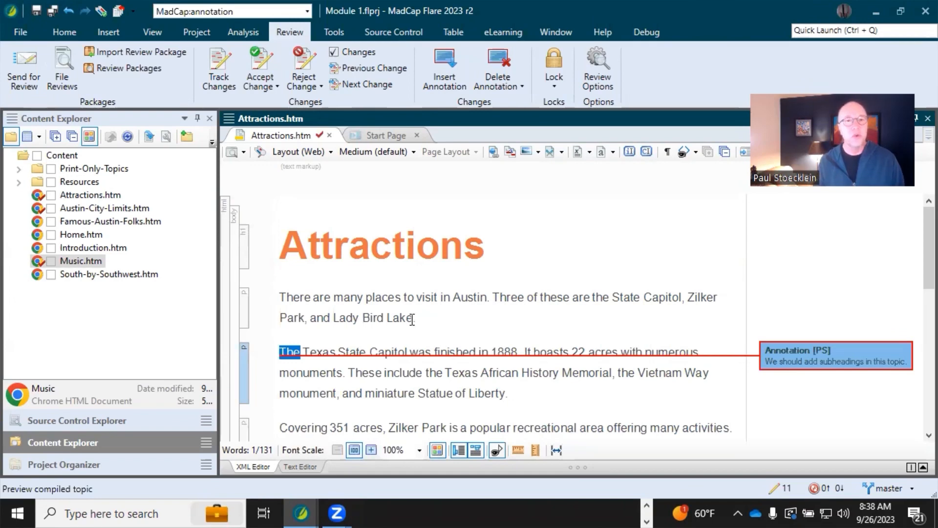
Generate the Files With Annotations report from Analysis > More Reports.
click(242, 32)
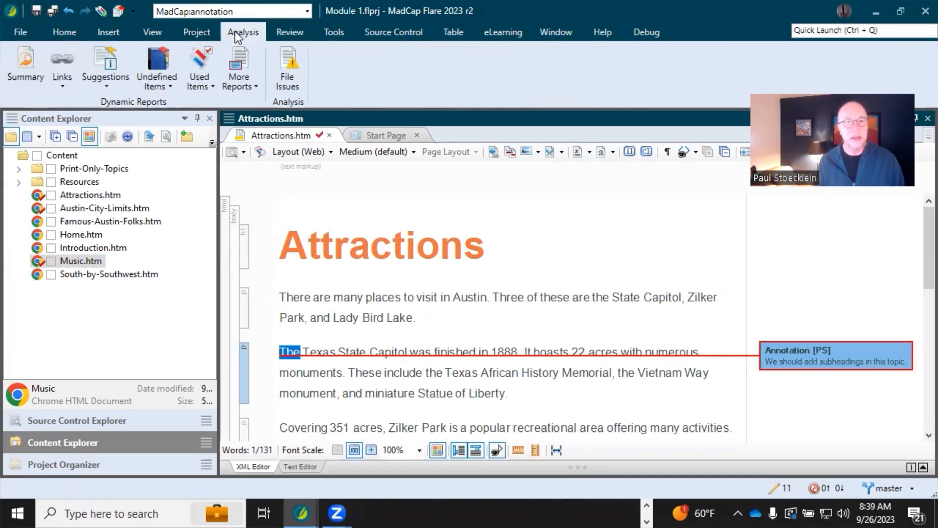
click(239, 68)
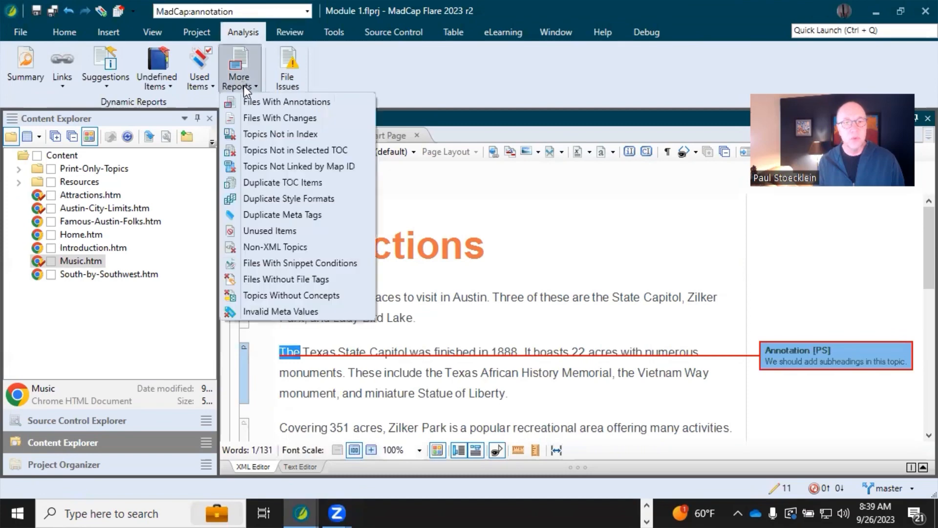
click(286, 101)
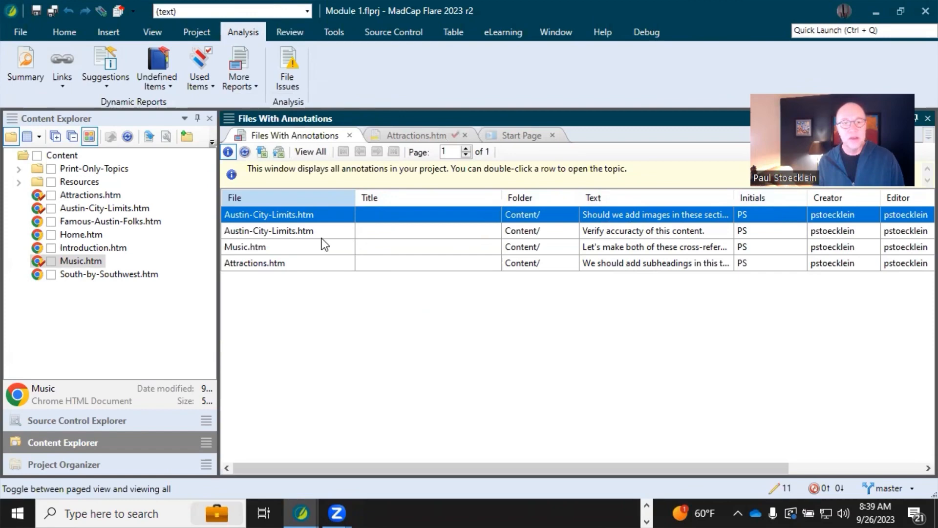
Open Austin-City-Limits.htm from the report and select its annotation about adding images.
double_click(269, 215)
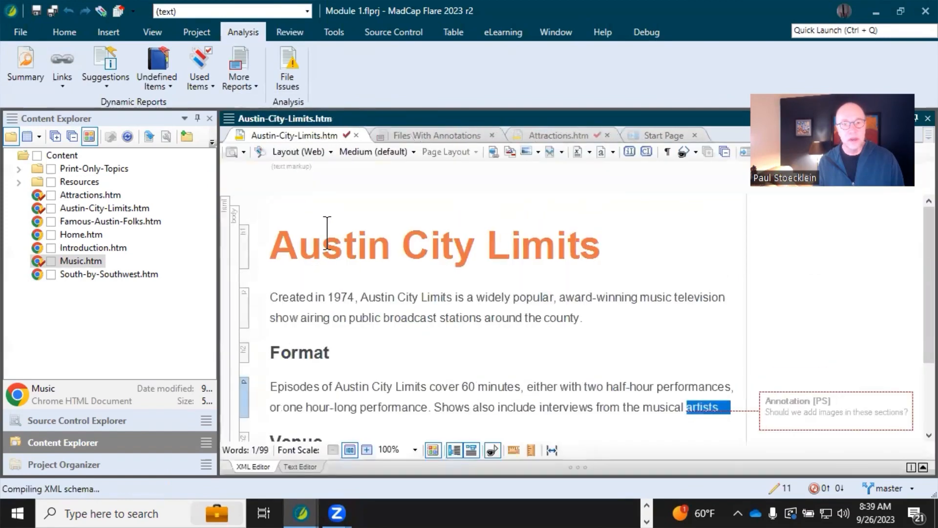
click(815, 414)
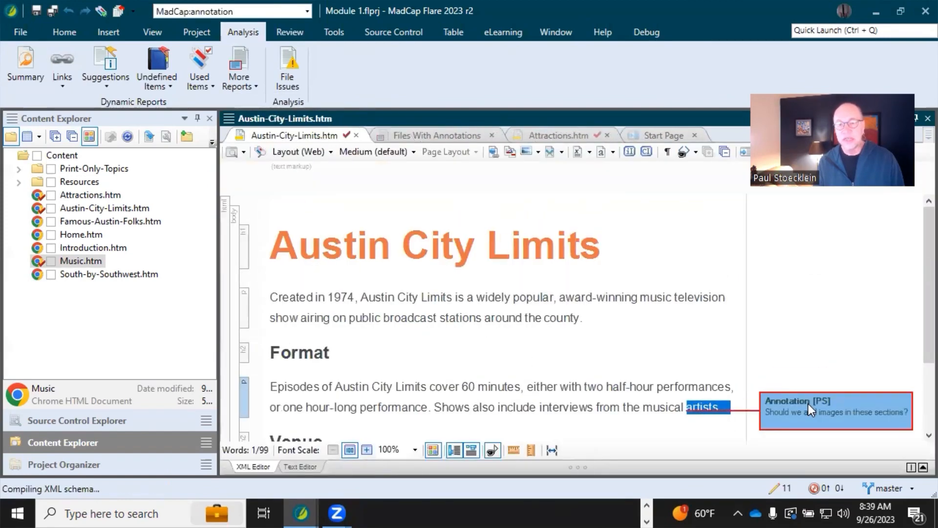